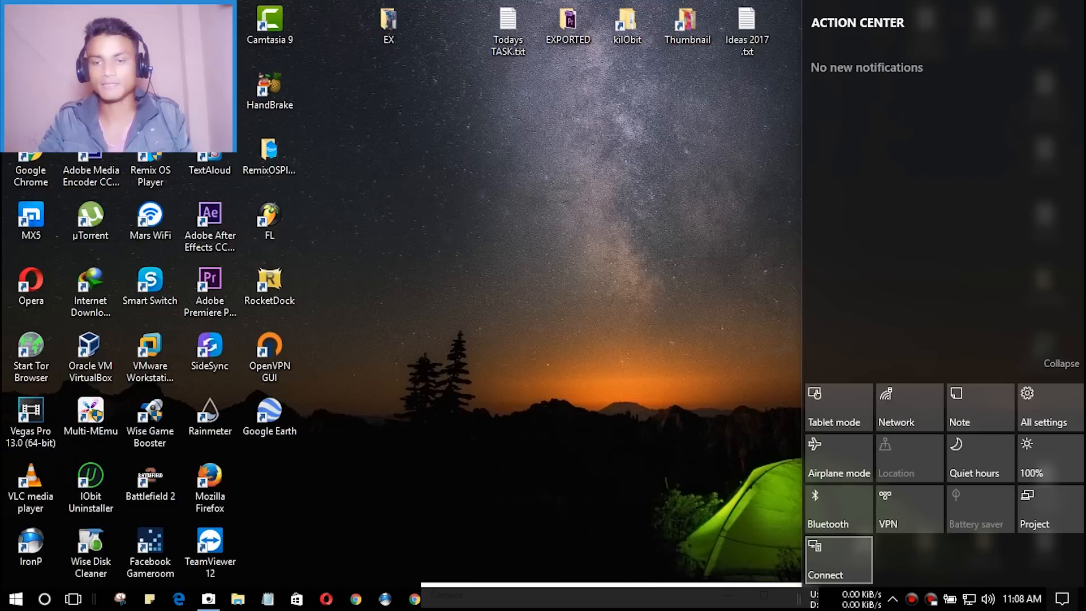
Open the Connect tile's 'Projecting to this PC' settings from Action Center
click(824, 559)
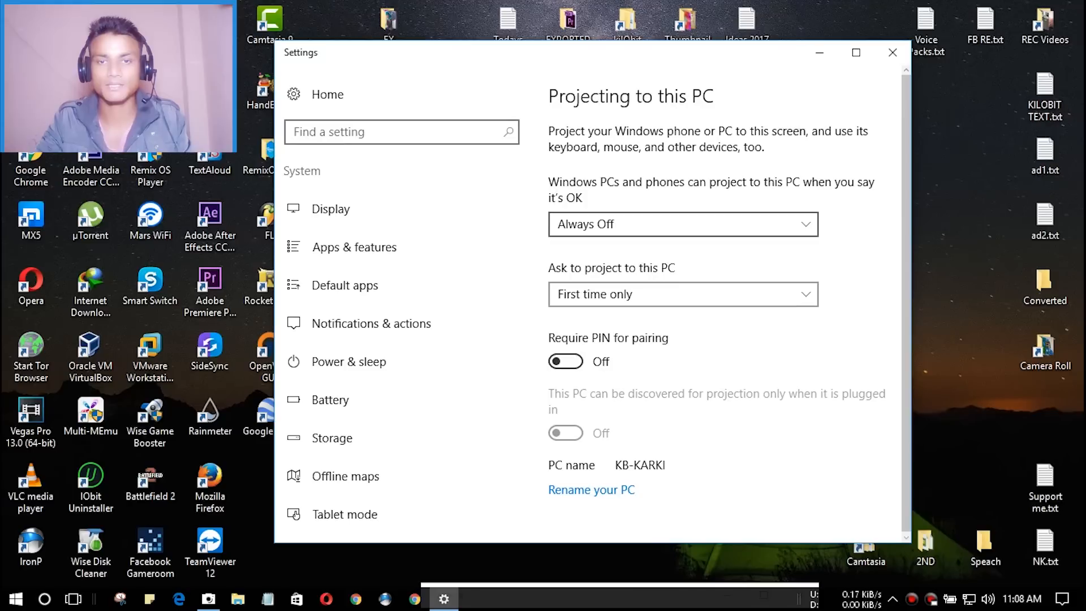
Set projection to Available everywhere, keep asking First time only, and close Settings
click(682, 224)
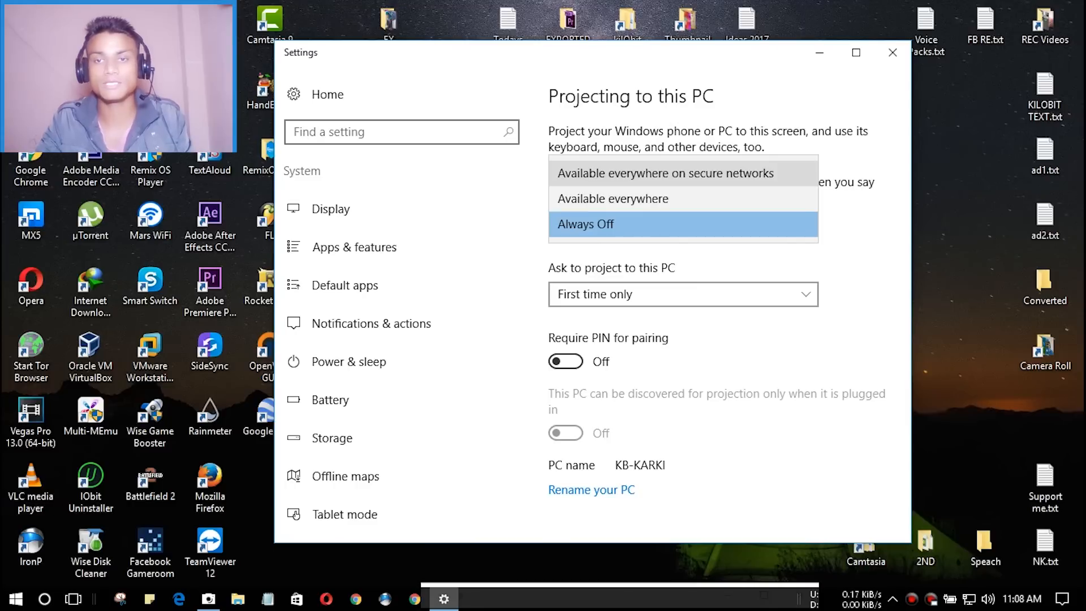
click(611, 199)
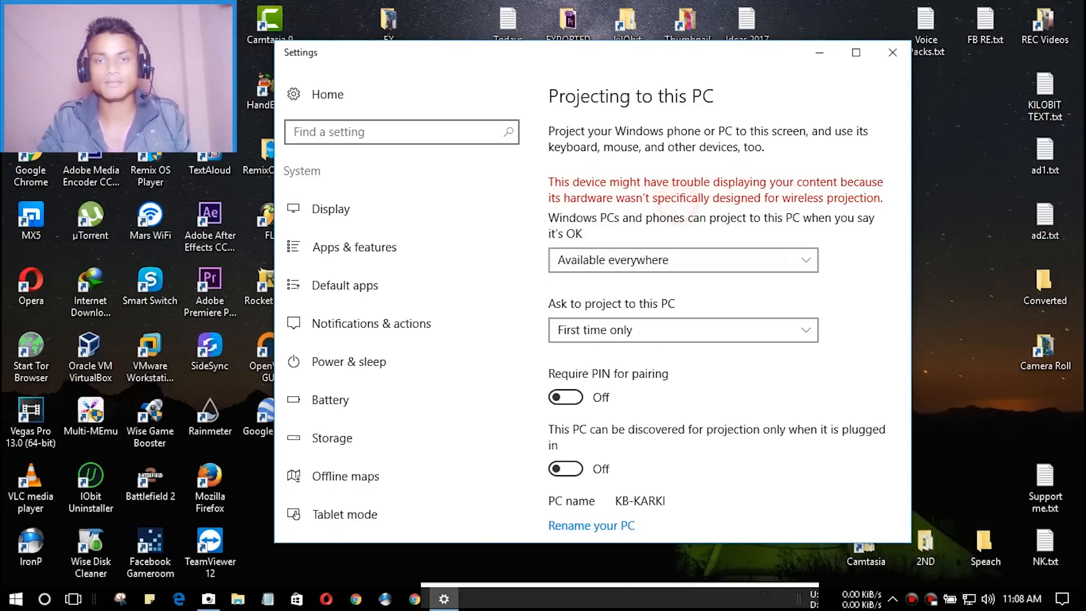
scroll(down, 3)
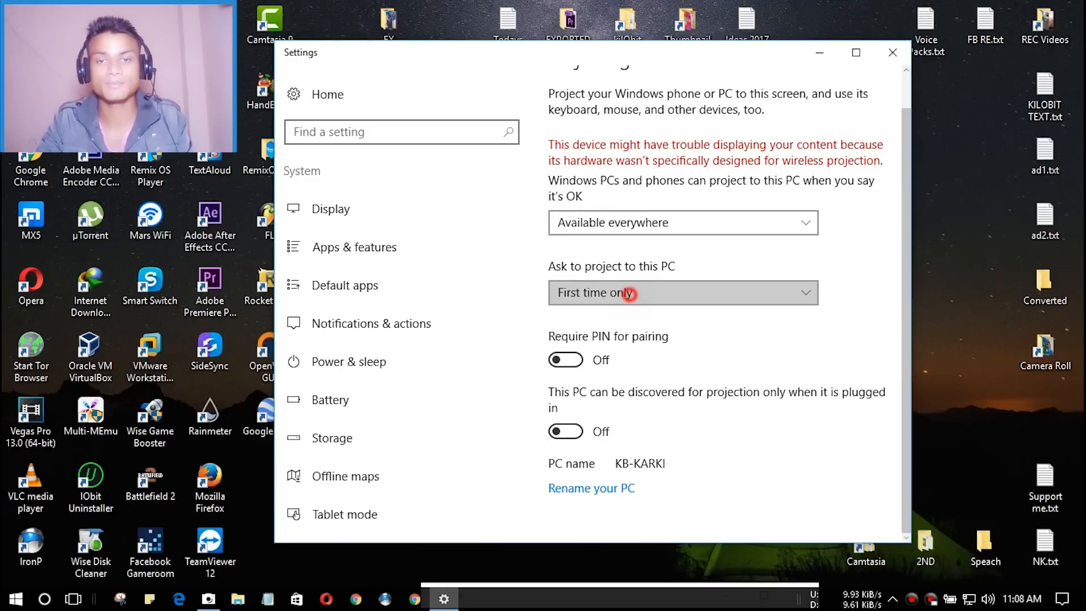
click(682, 292)
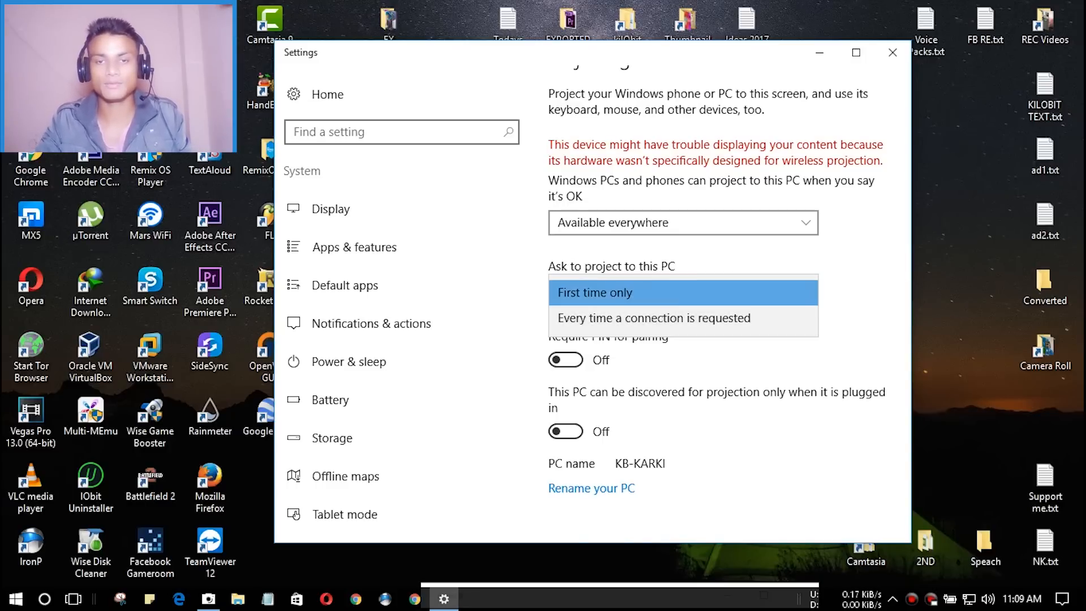
click(594, 292)
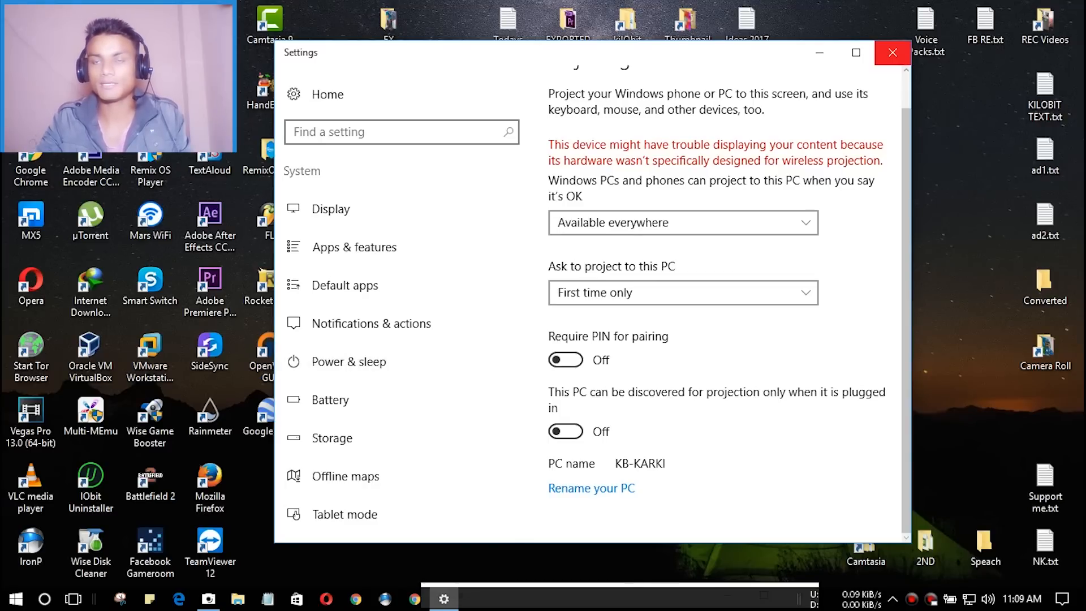
click(893, 53)
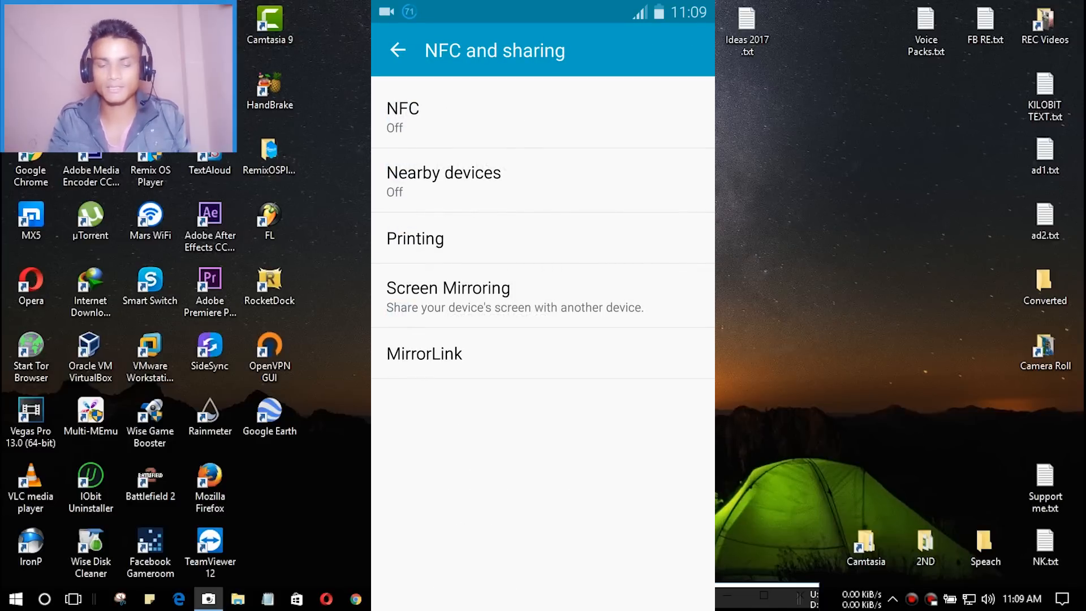
Browse the mirrored phone's Settings list into Display and wallpaper and scroll through it
click(397, 50)
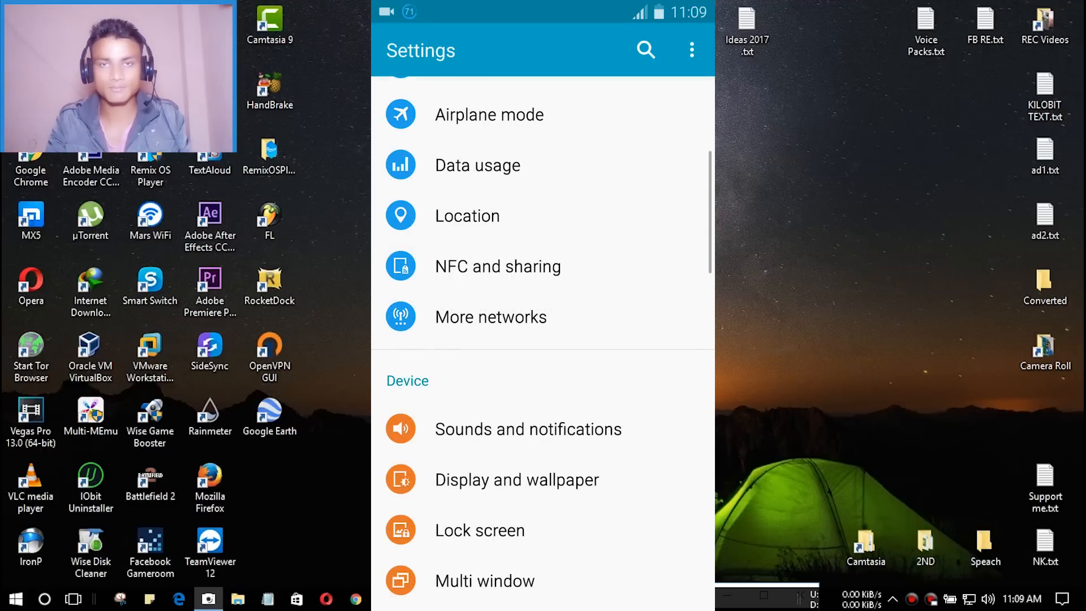
scroll(down, 3)
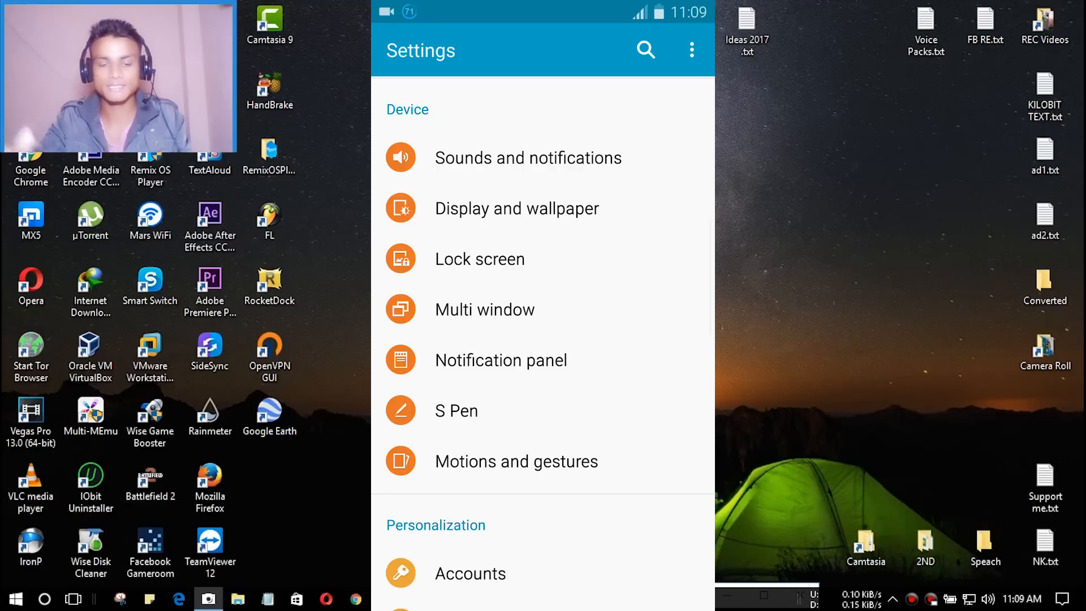
scroll(down, 3)
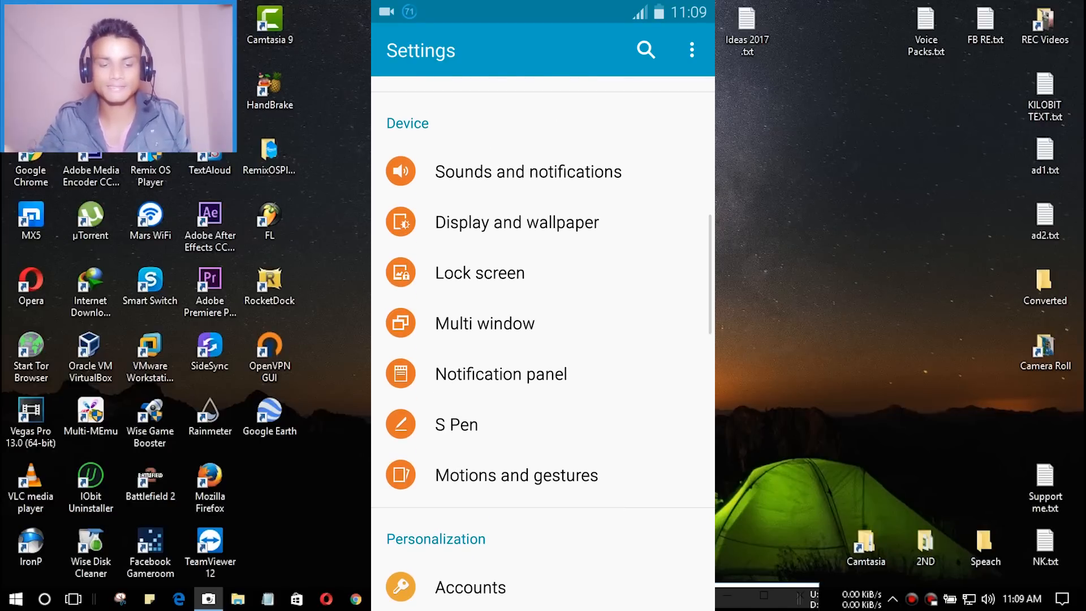
click(515, 222)
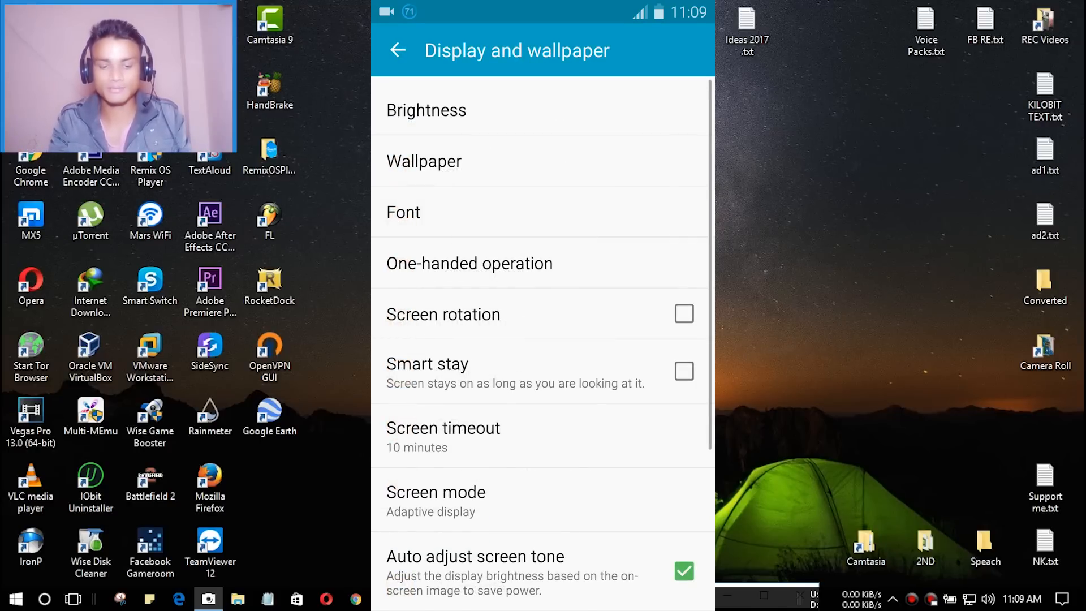
scroll(down, 3)
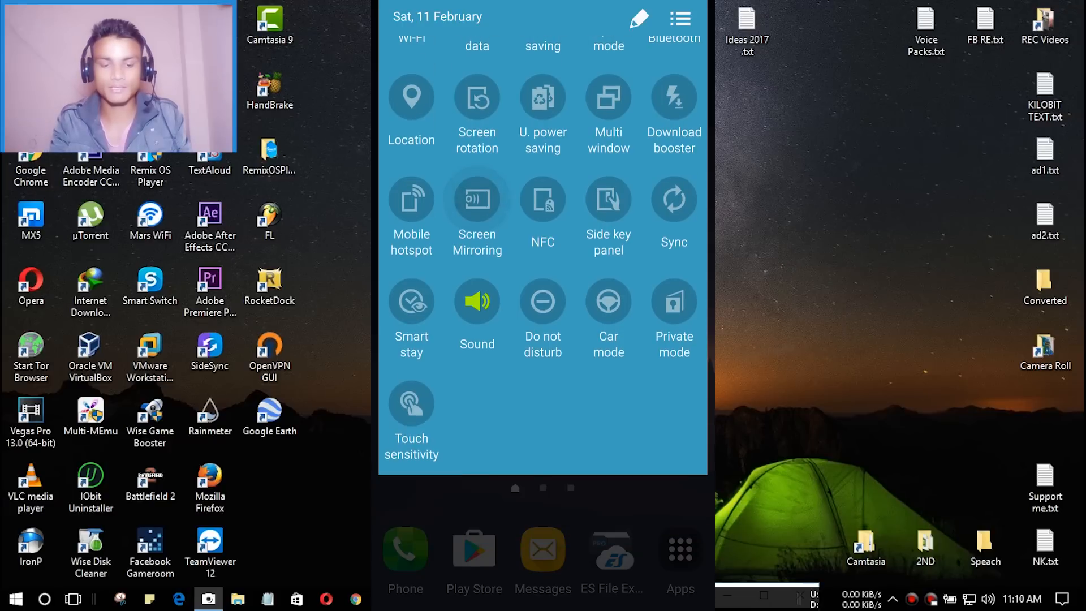
Dismiss the phone's quick settings panel to reveal the home screen with music widget
click(476, 200)
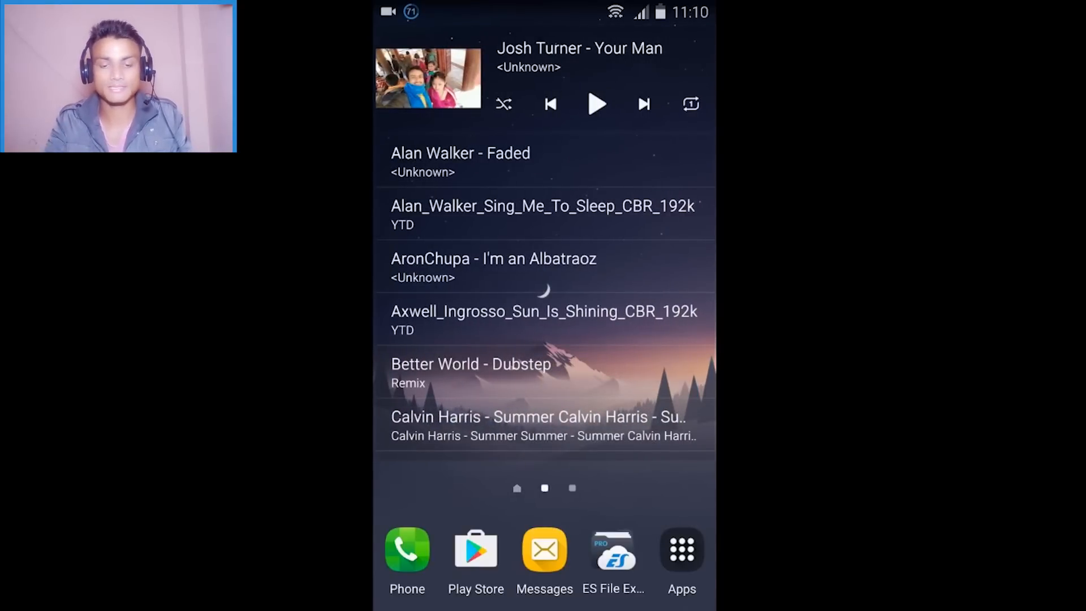
Close the Connect window to end phone mirroring
click(595, 103)
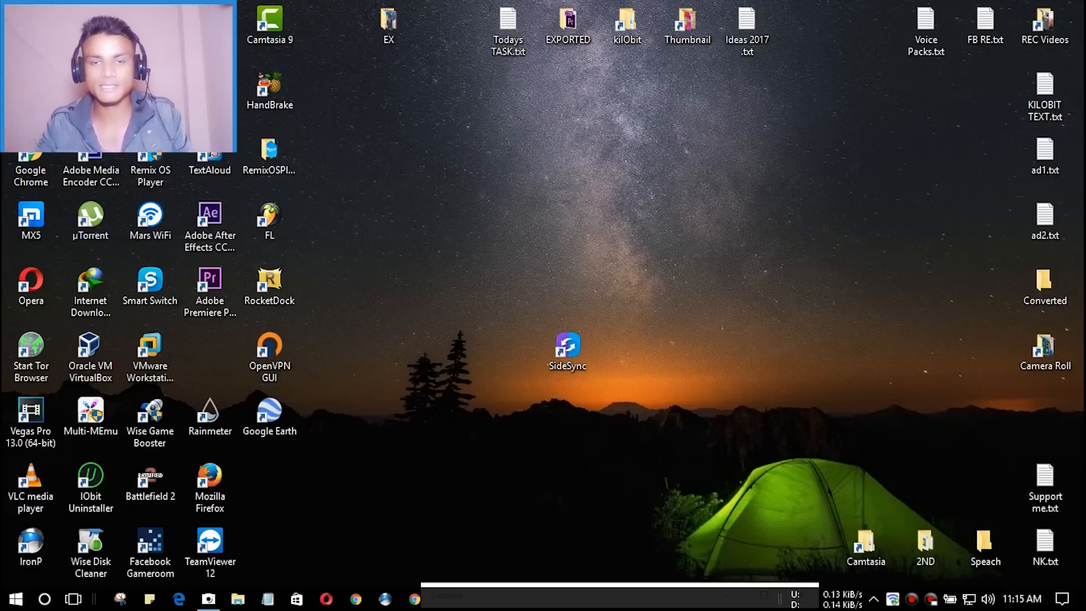
Launch SideSync from its desktop shortcut
click(566, 344)
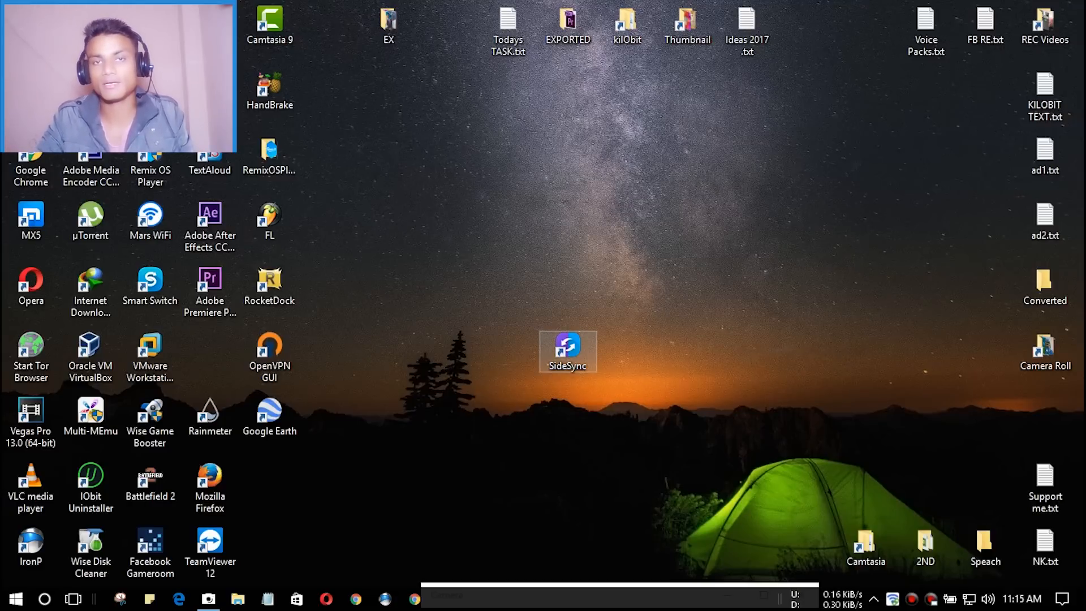
mouse_move(568, 350)
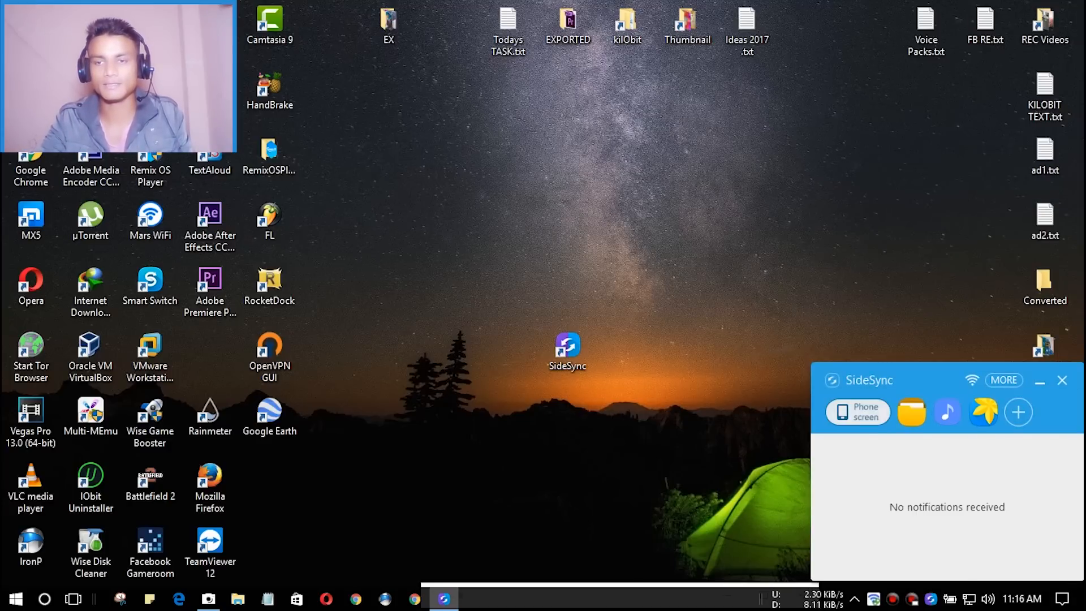
Open the phone screen window in SideSync and drag it further left
click(856, 413)
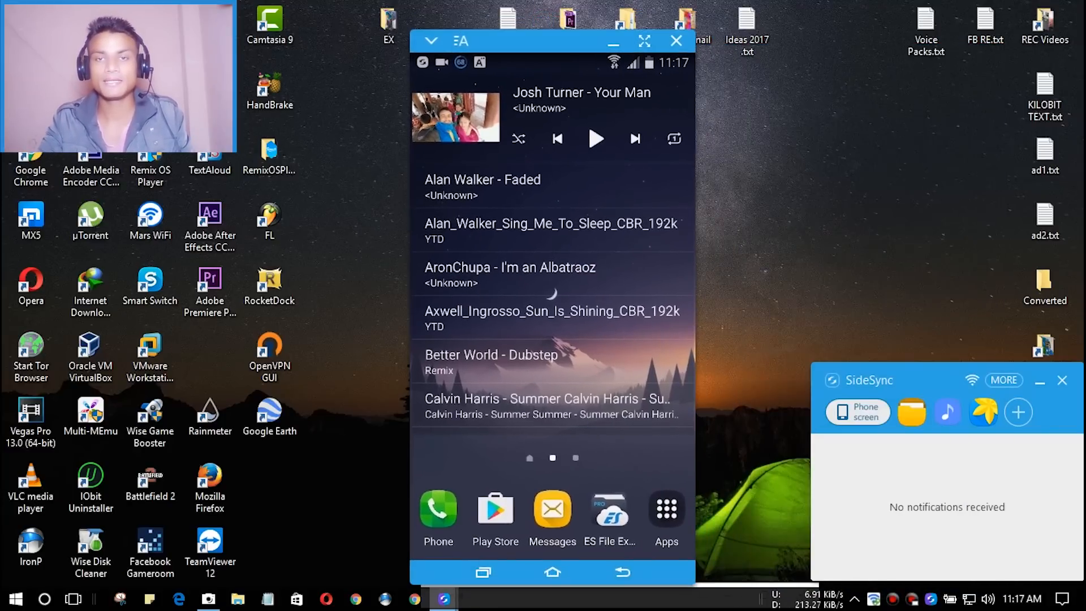
drag(530, 40, 426, 37)
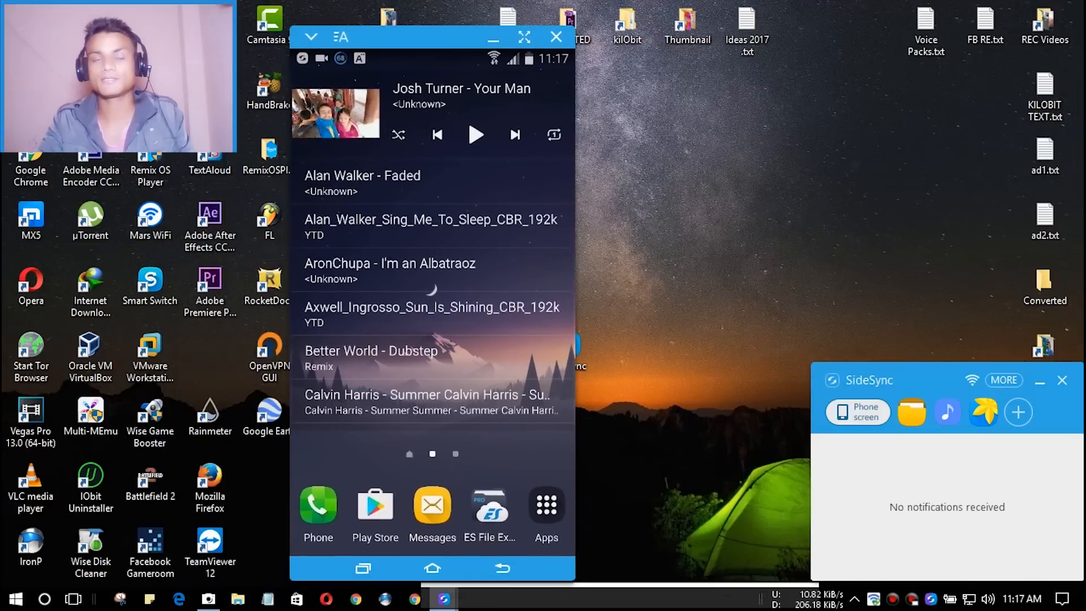